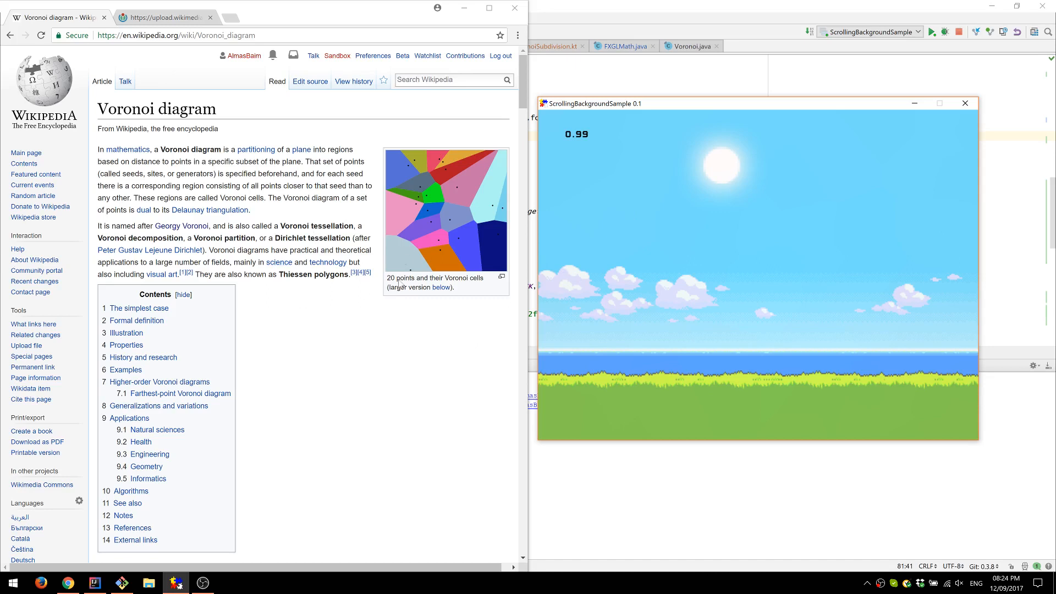
{"action": "mouse_move", "coordinate": [345, 332]}
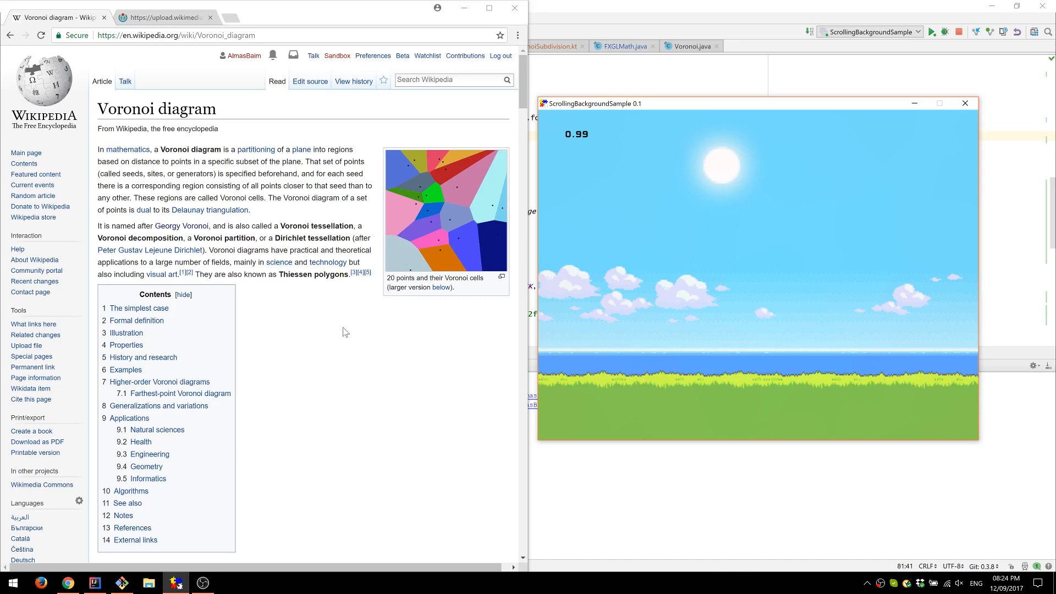
{"action": "mouse_move", "coordinate": [345, 323]}
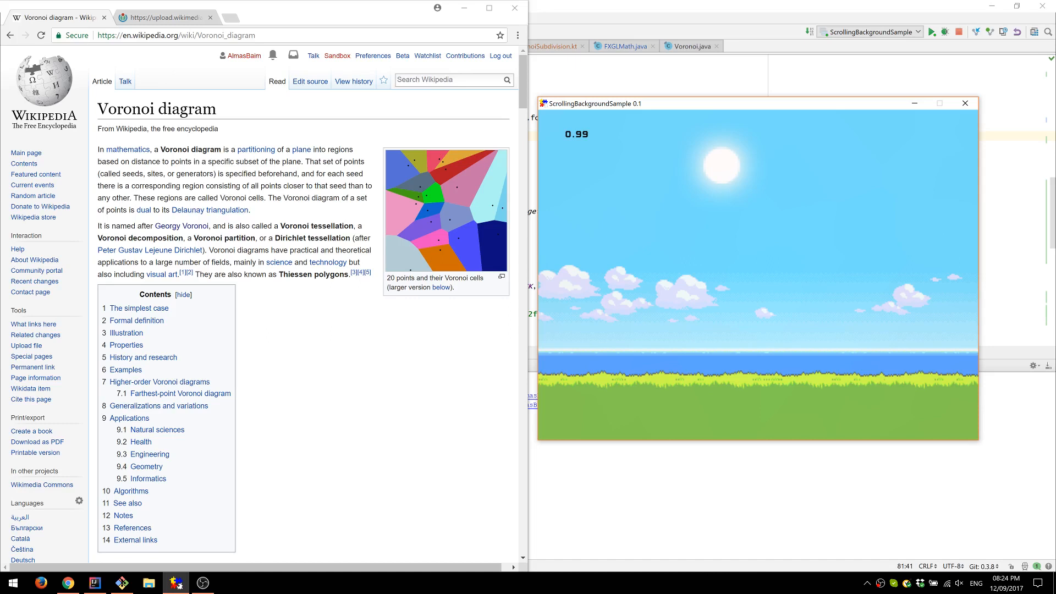
{"action": "mouse_move", "coordinate": [298, 222]}
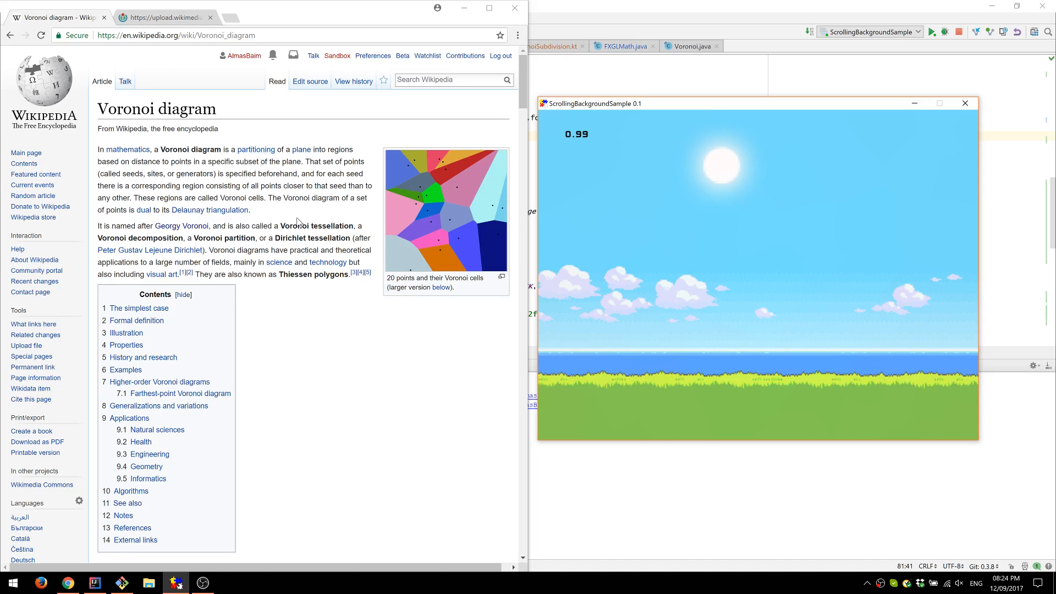
{"action": "mouse_move", "coordinate": [526, 204]}
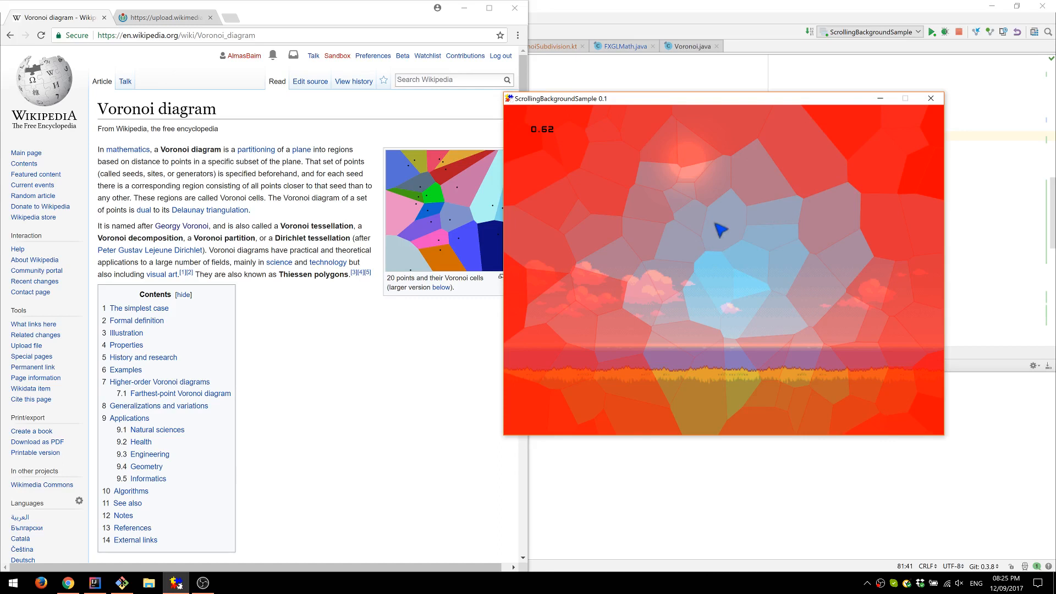
{"action": "mouse_move", "coordinate": [691, 232]}
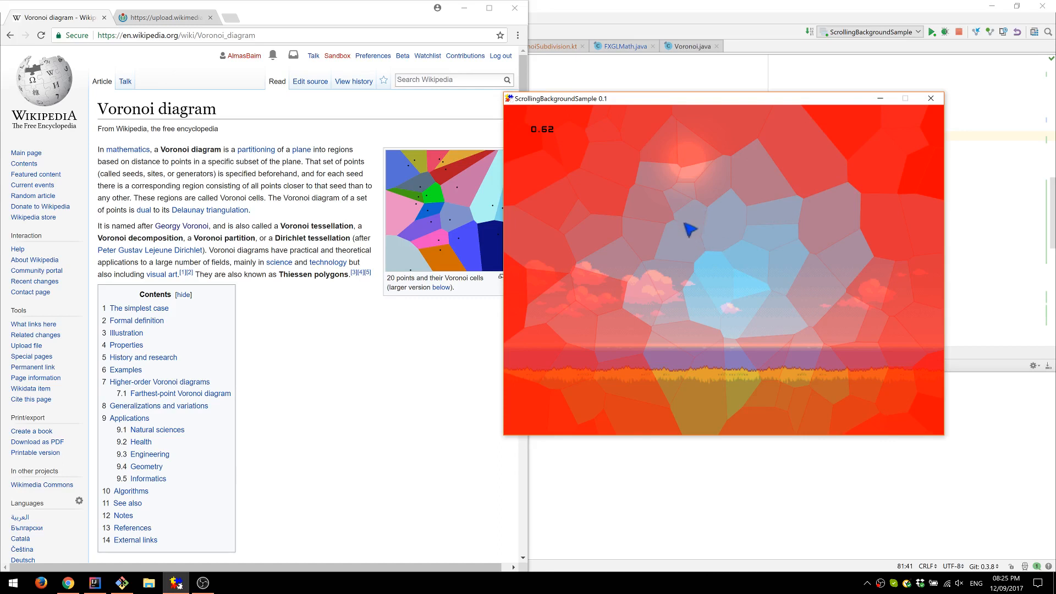